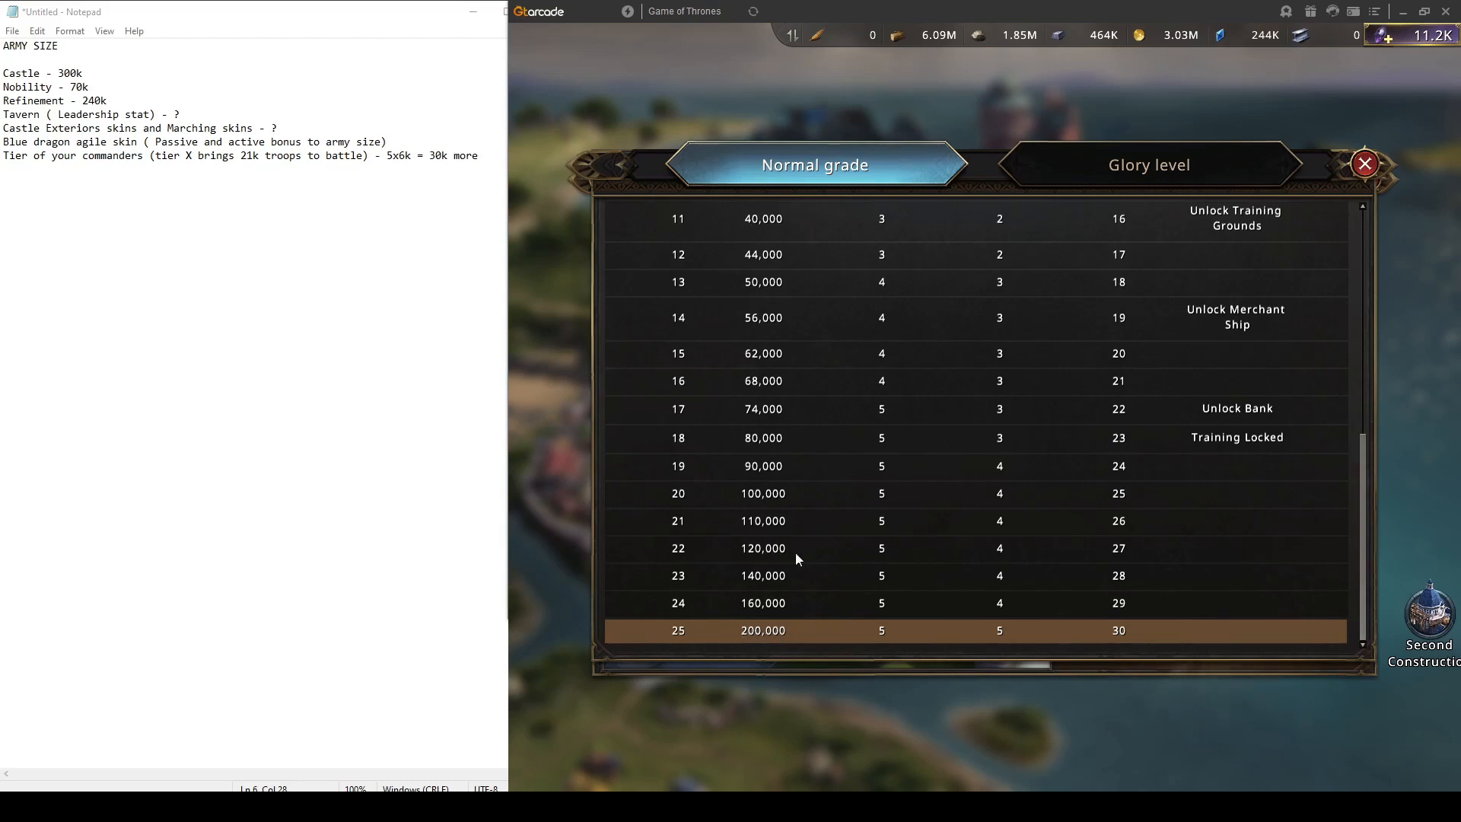
# Show the glory-level army size table and mark the castle's 300k figure in the notes
pyautogui.click(1147, 164)
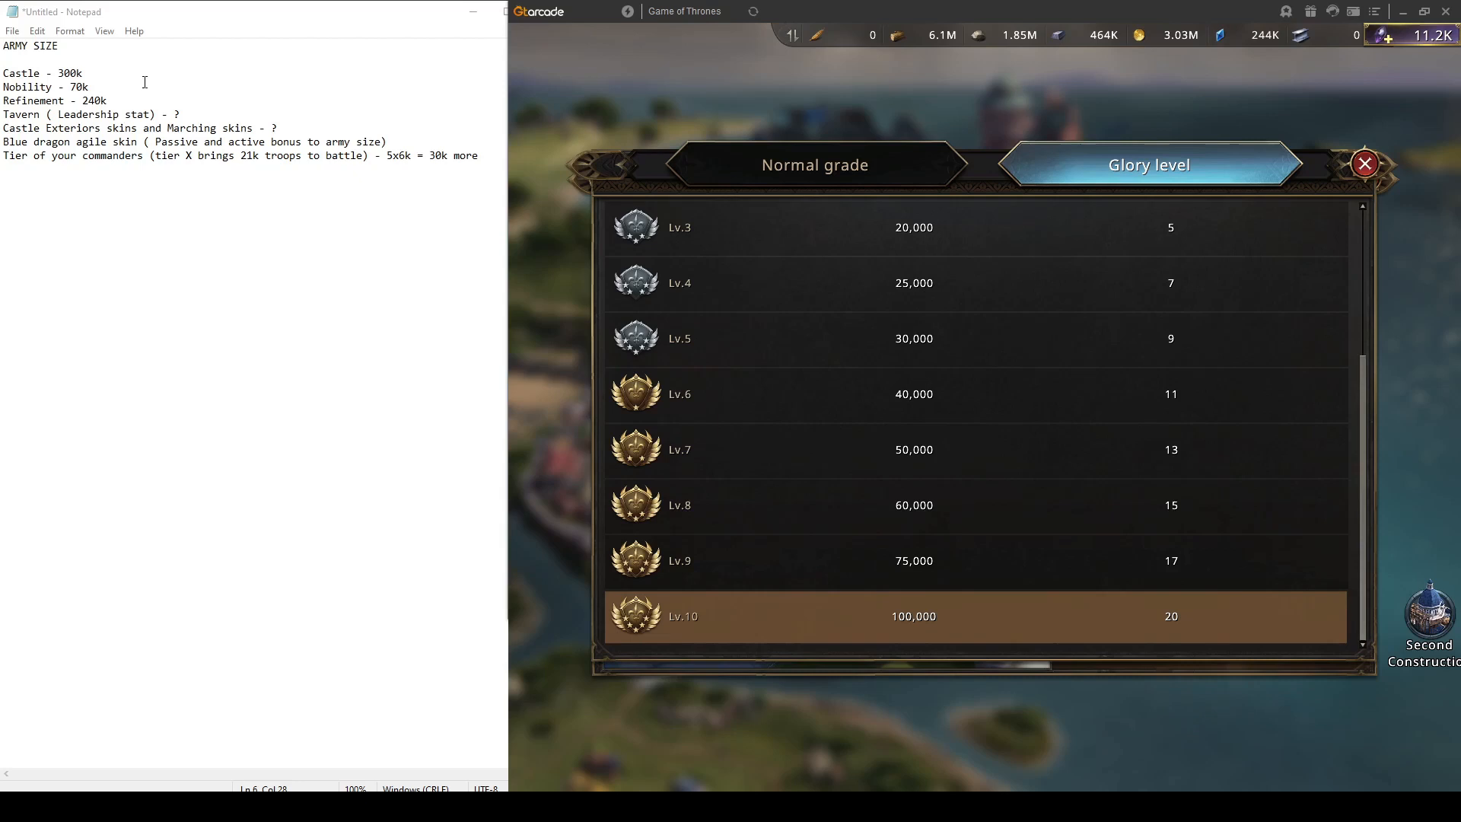
pyautogui.doubleClick(70, 73)
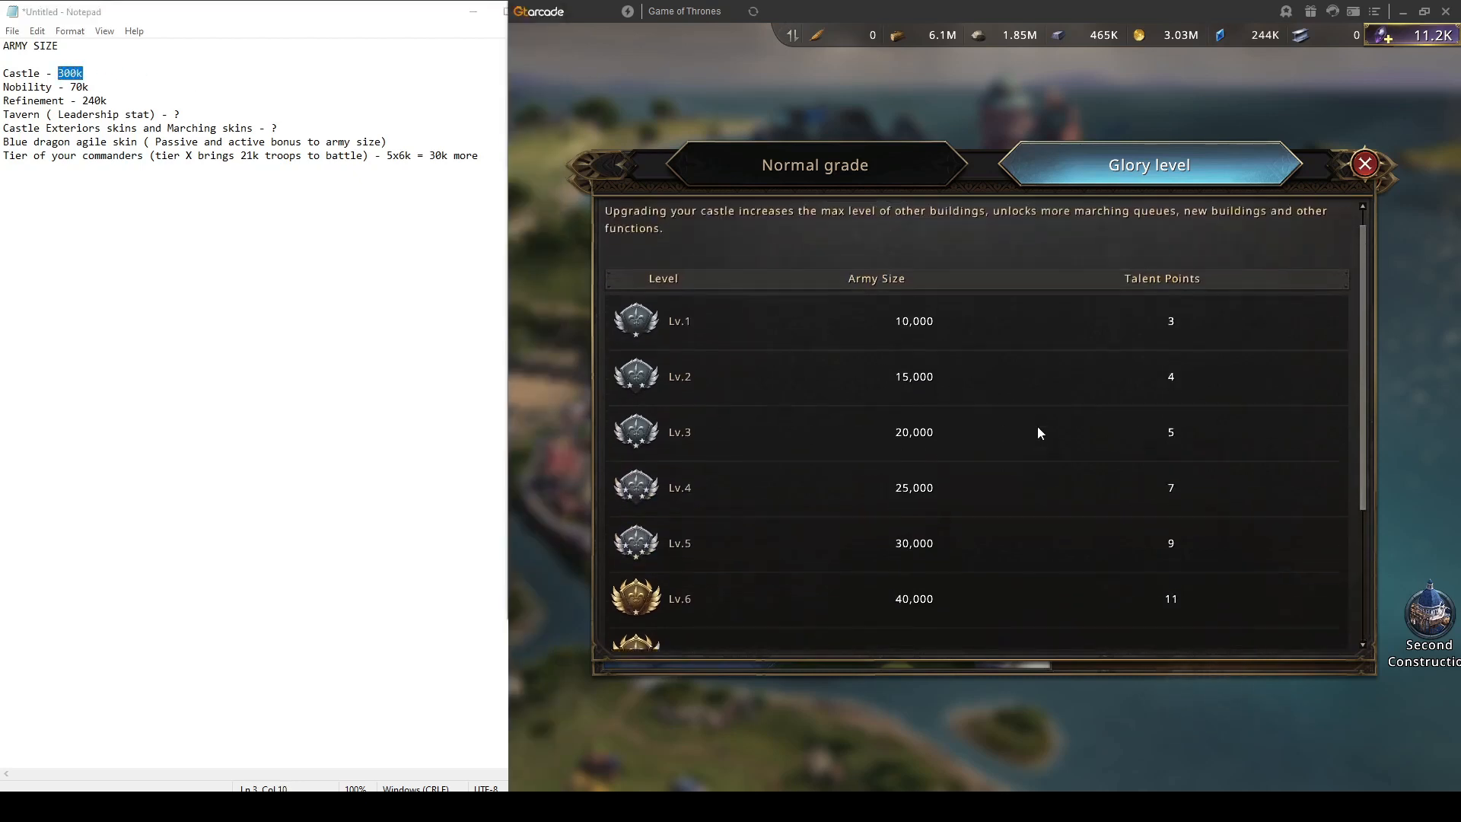
pyautogui.scroll(-3)
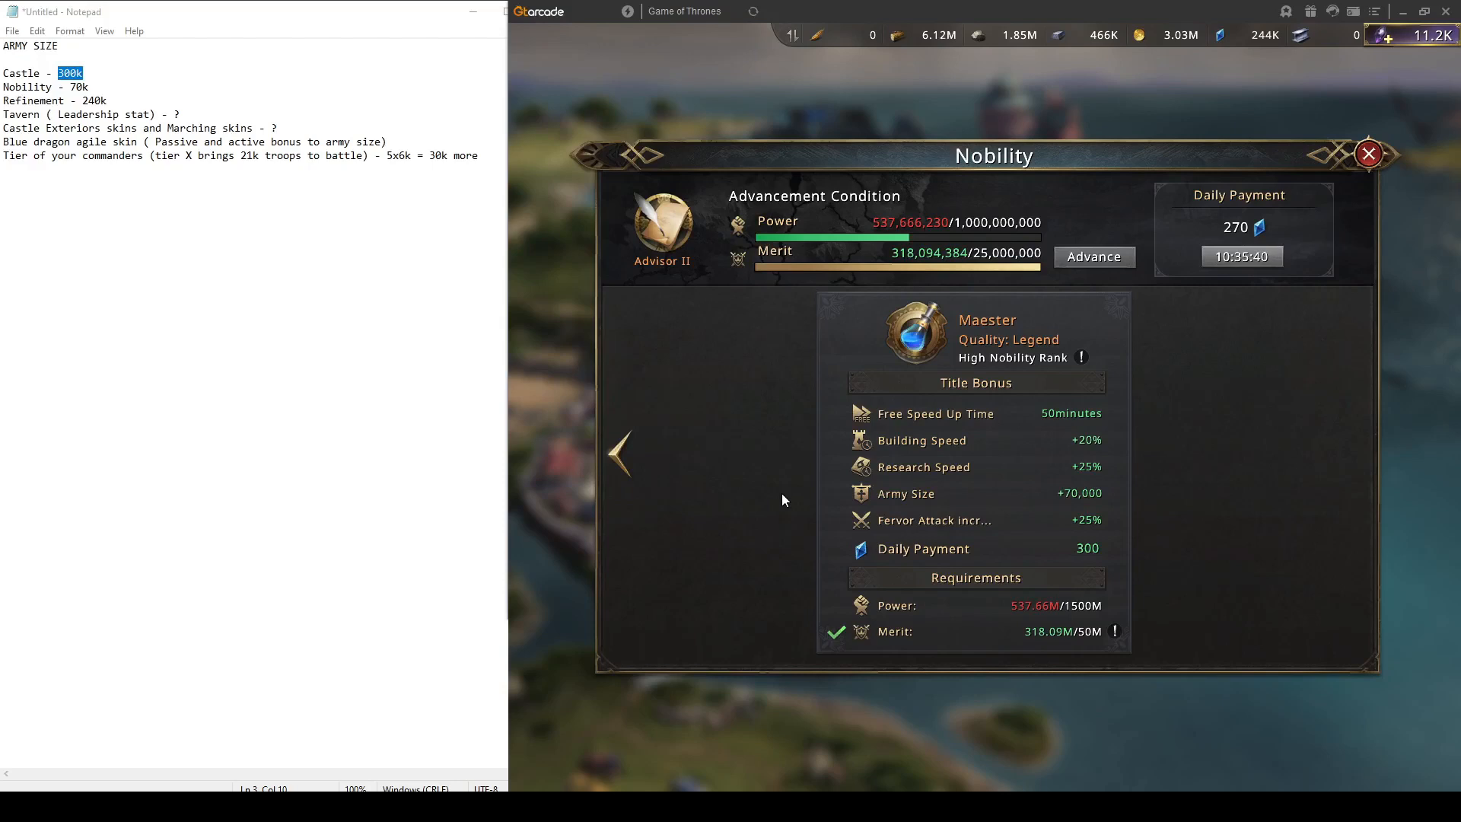
pyautogui.moveTo(939, 499)
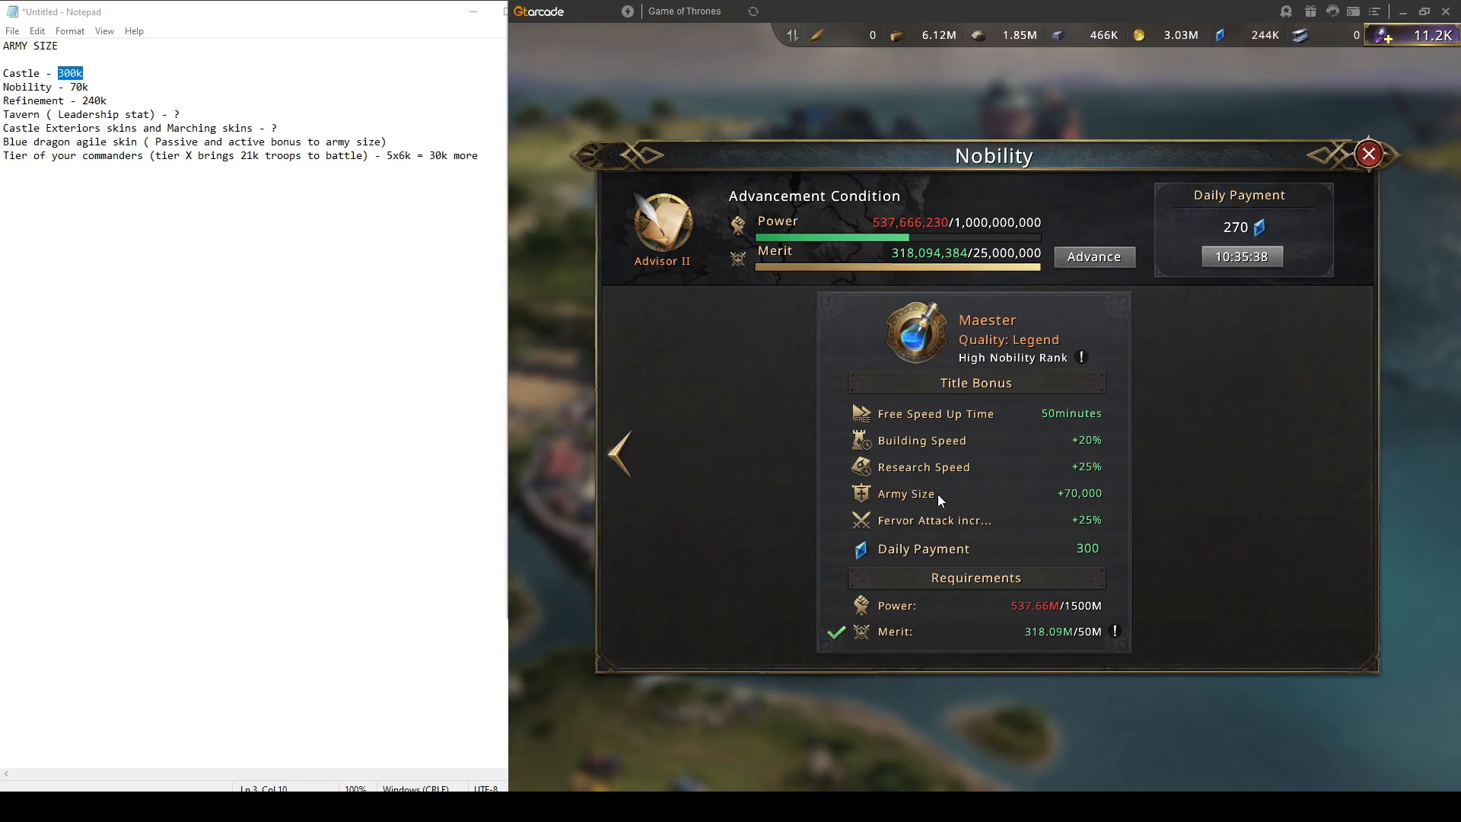
pyautogui.moveTo(1051, 505)
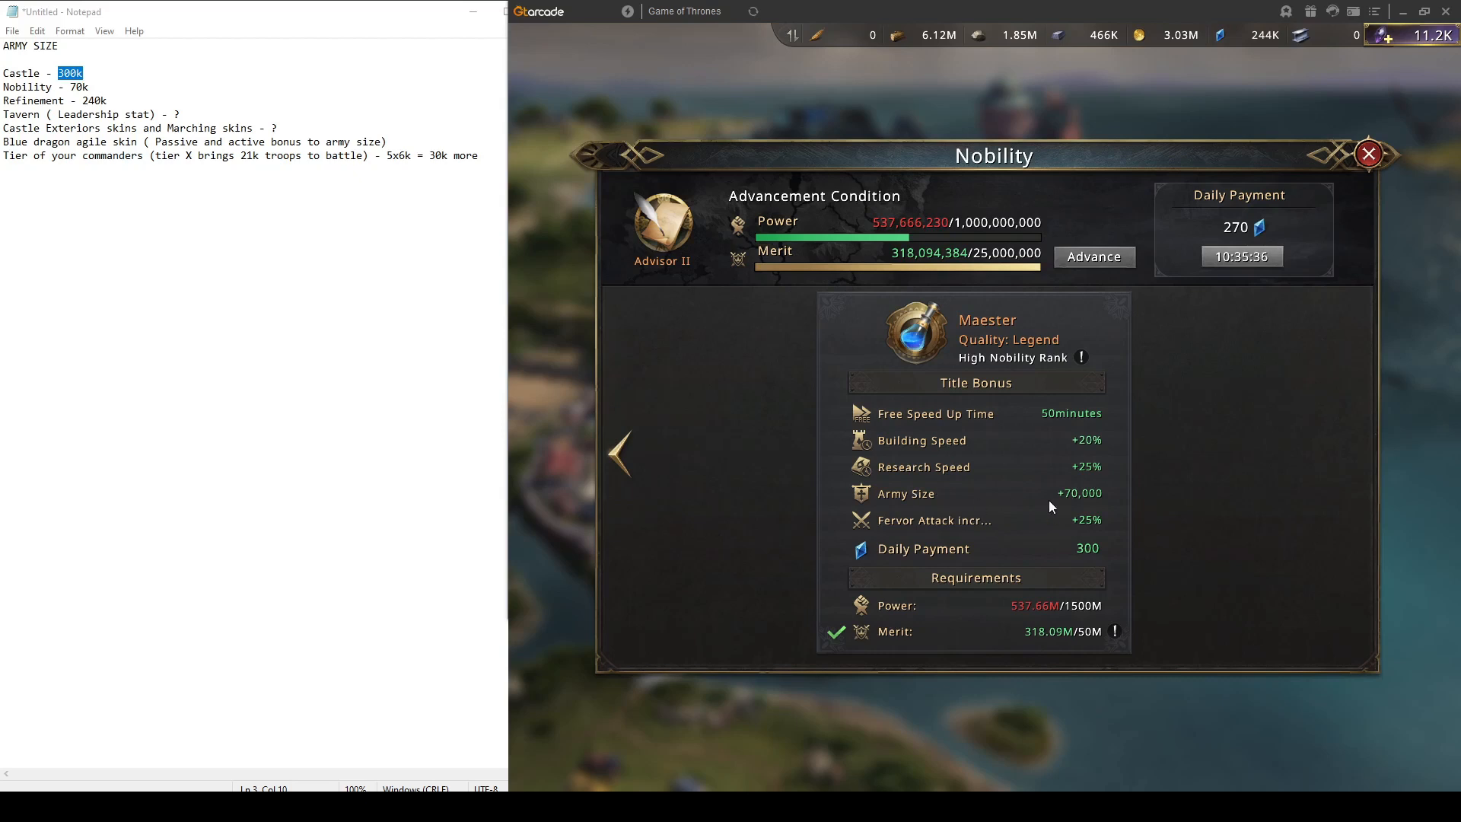
pyautogui.moveTo(1075, 501)
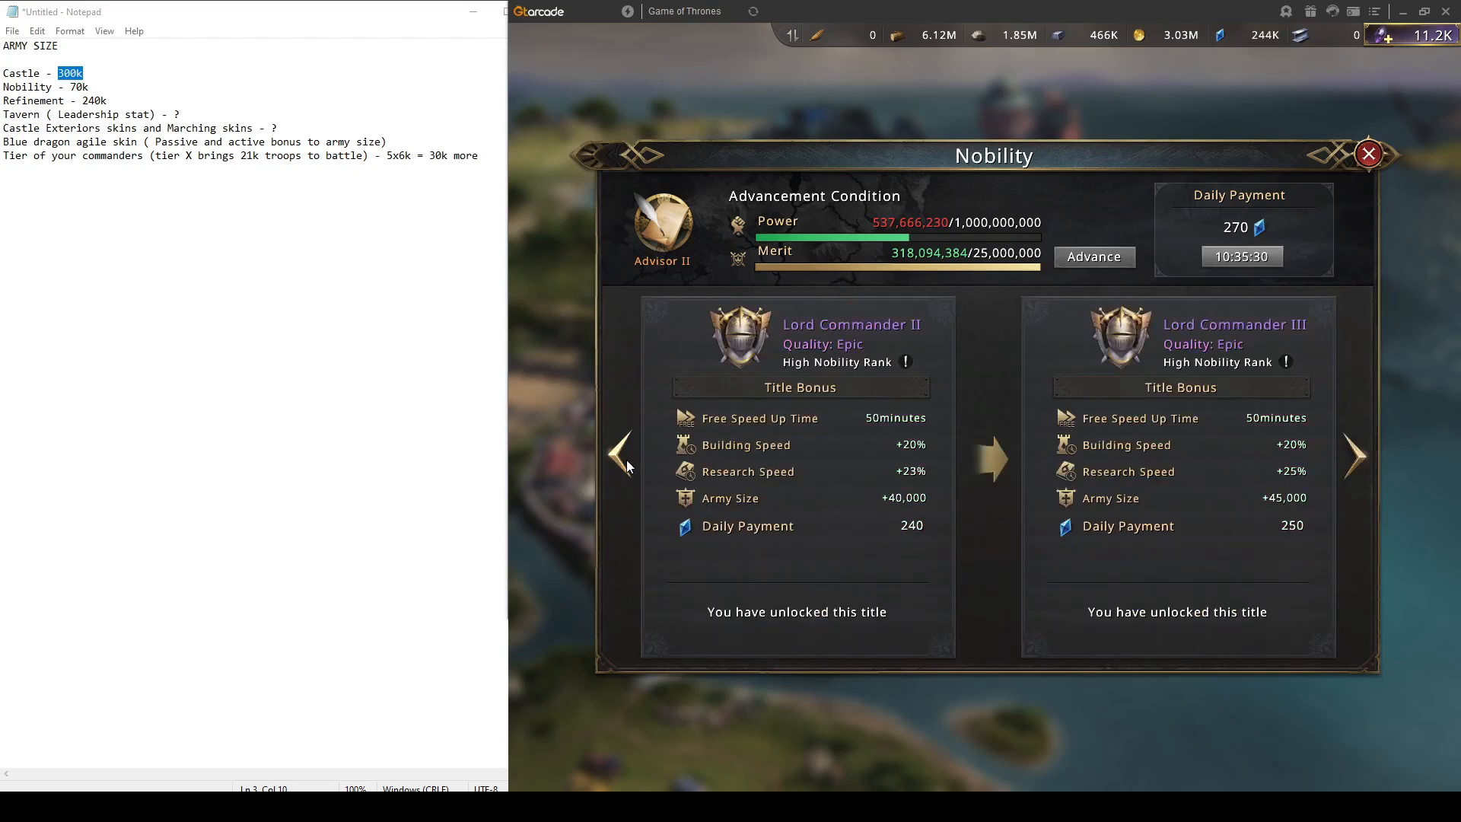
# Browse back and forward through the Nobility titles to compare the Maester and Lord Commander bonuses
pyautogui.click(621, 456)
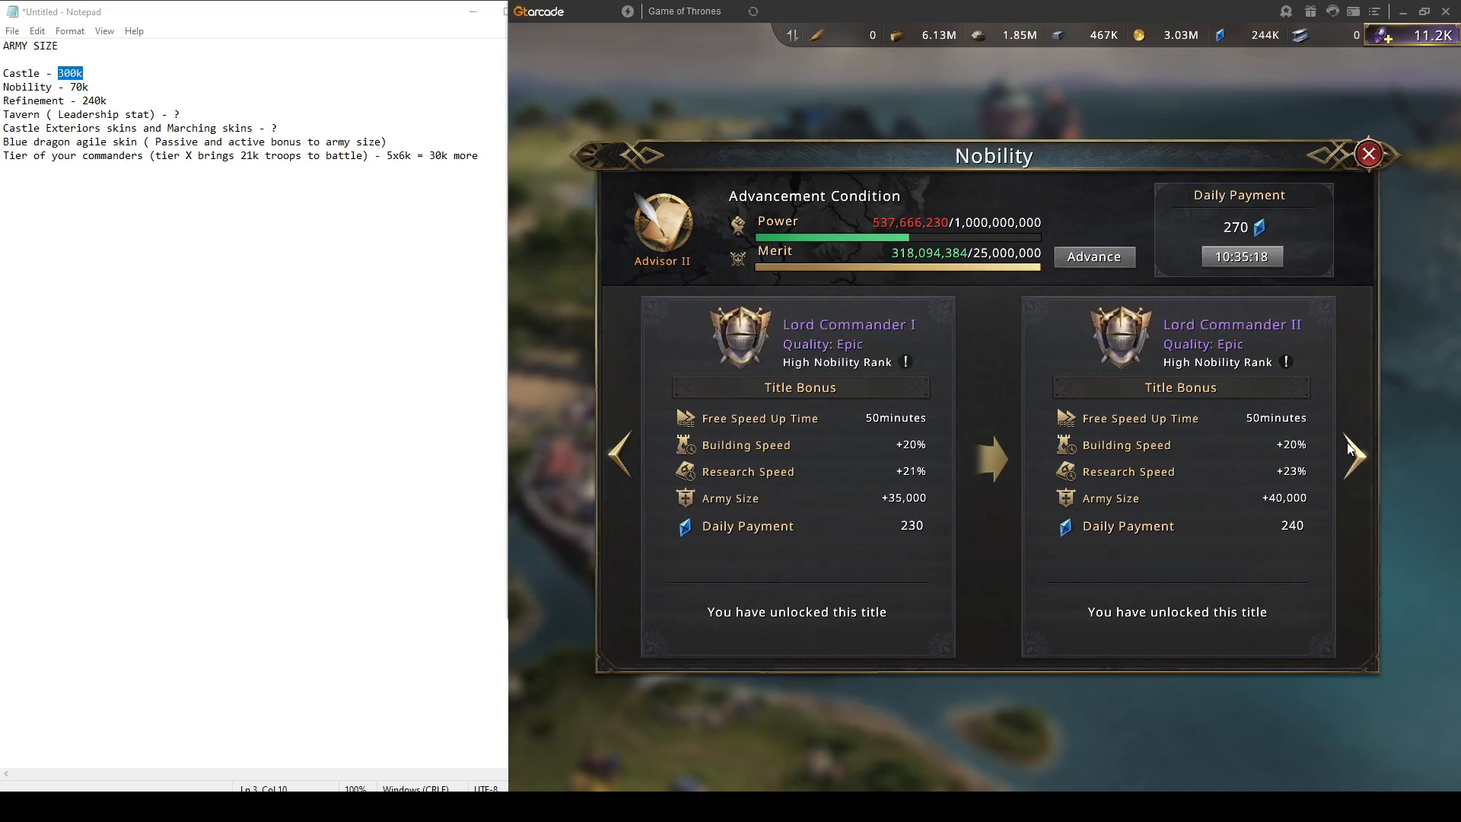
pyautogui.click(1353, 457)
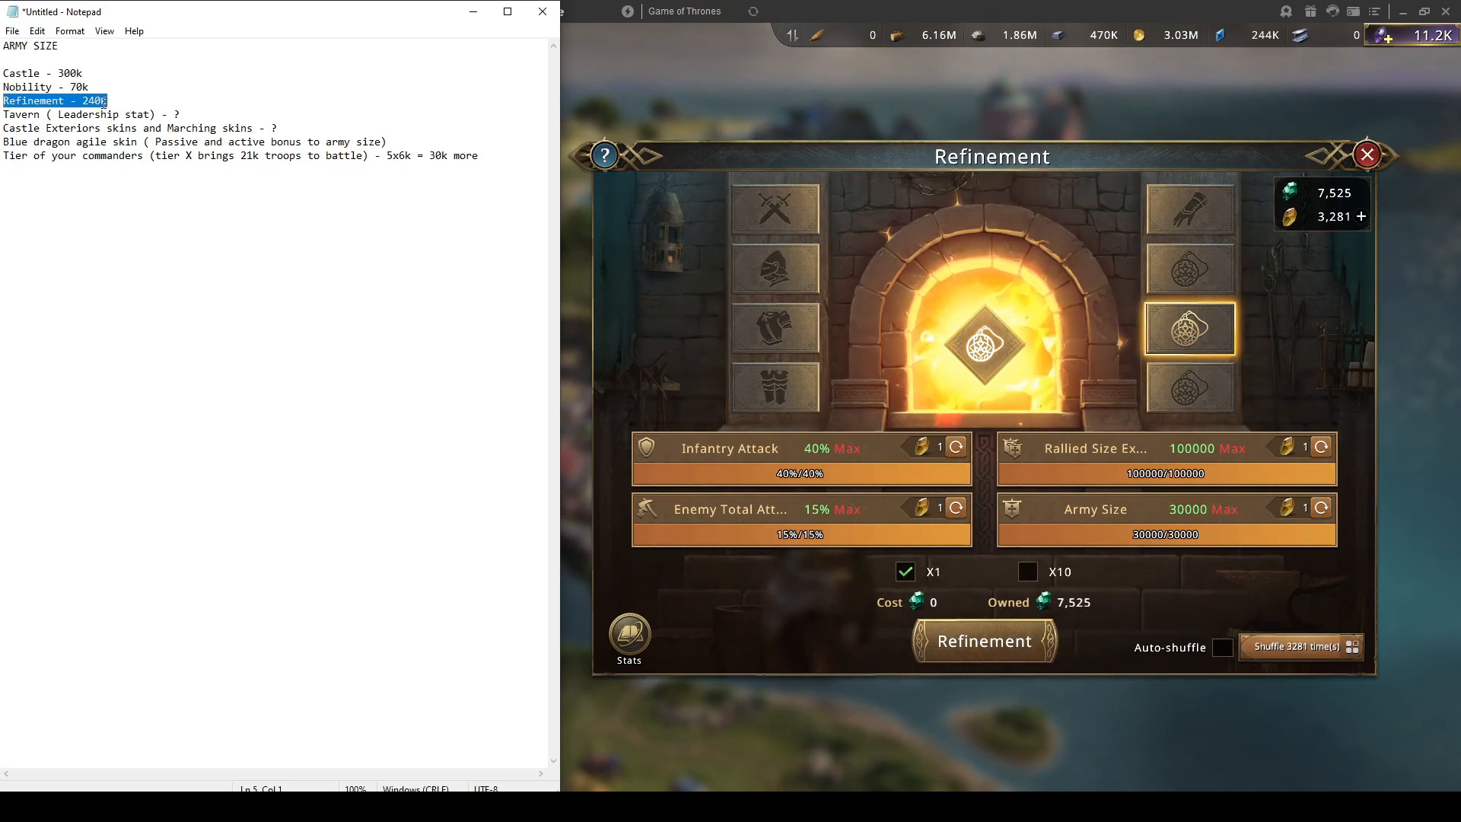
pyautogui.moveTo(1076, 431)
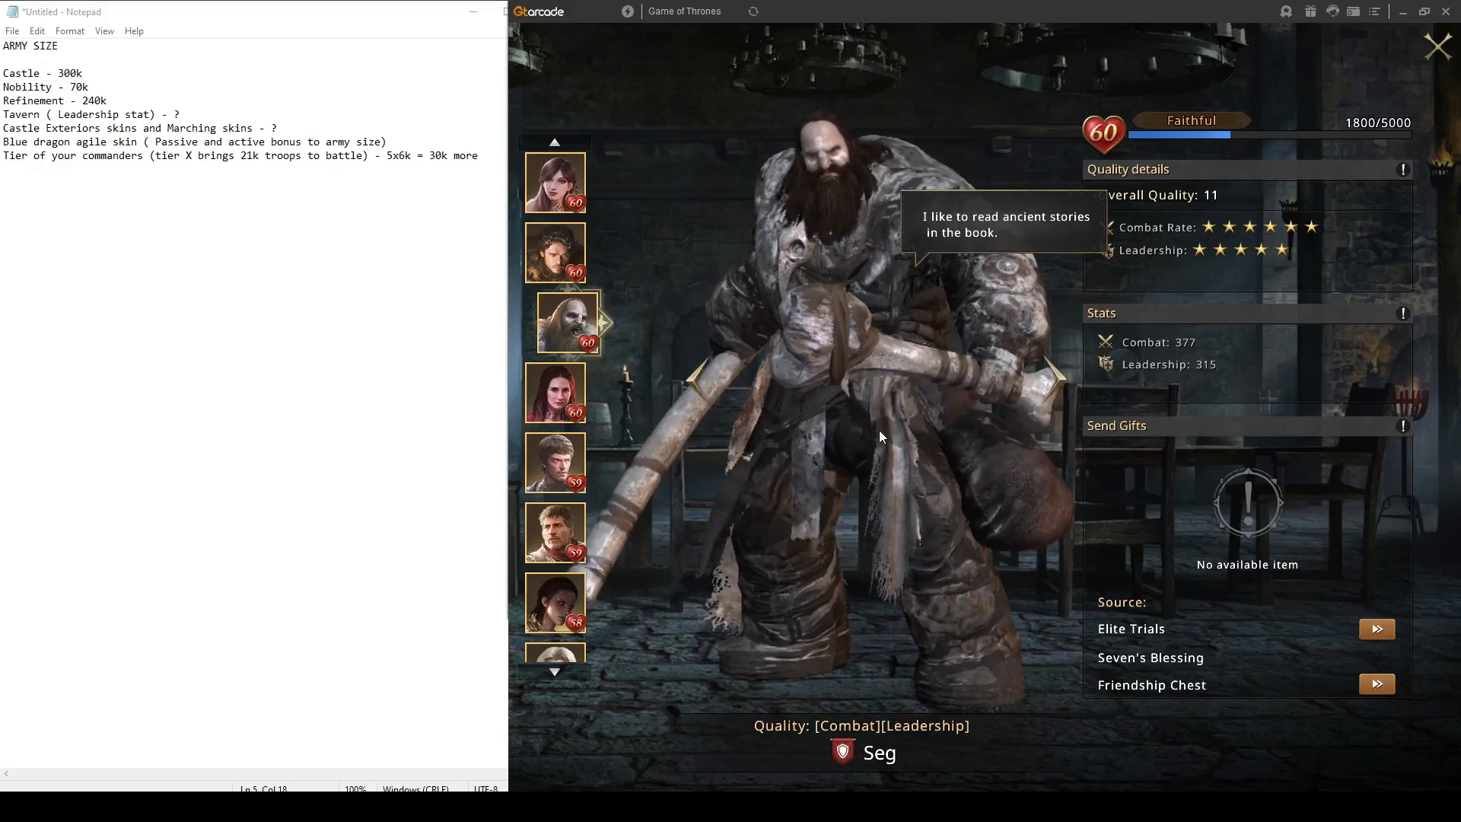
pyautogui.moveTo(1159, 251)
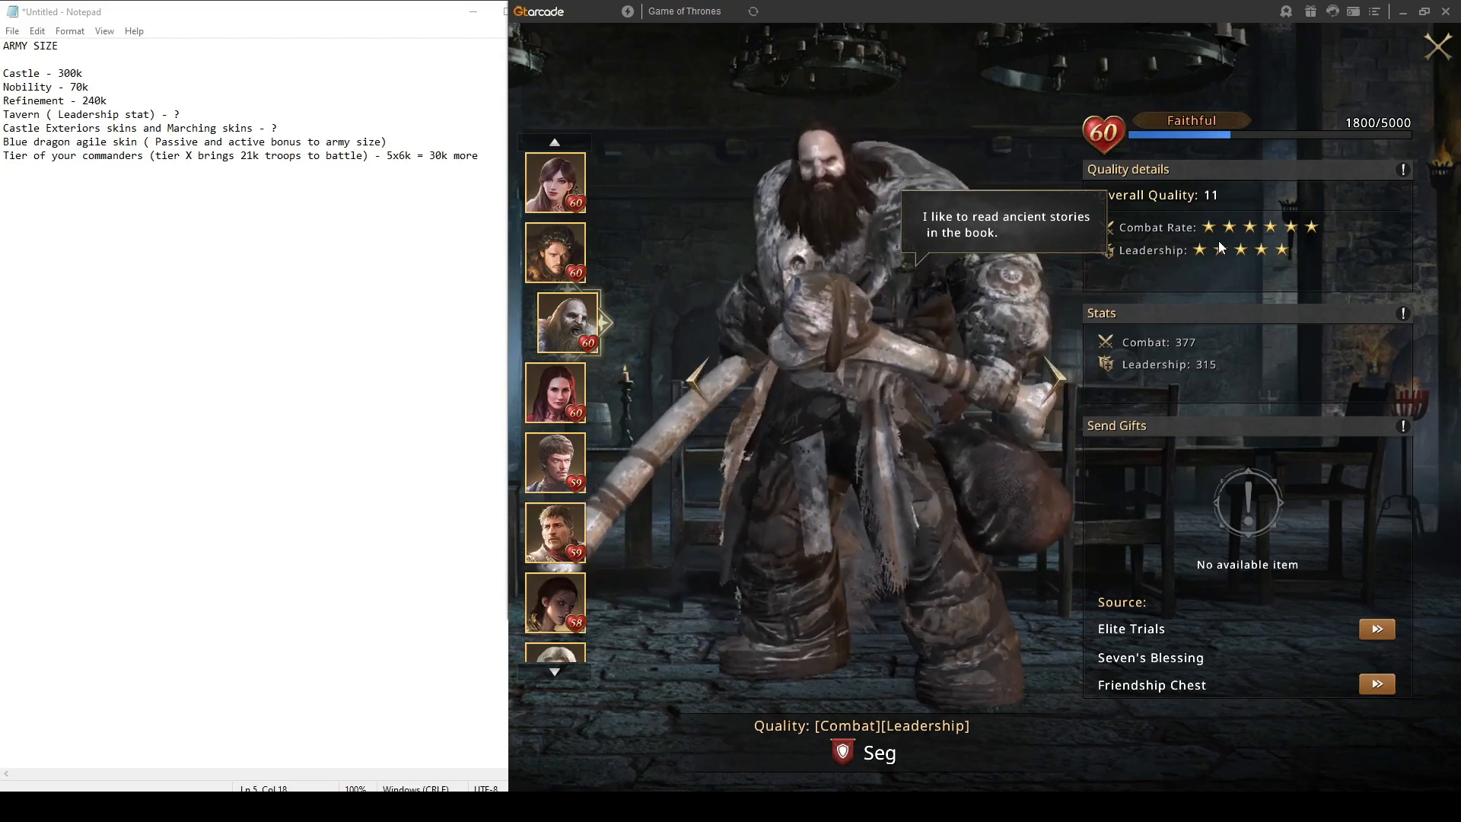
pyautogui.moveTo(1211, 249)
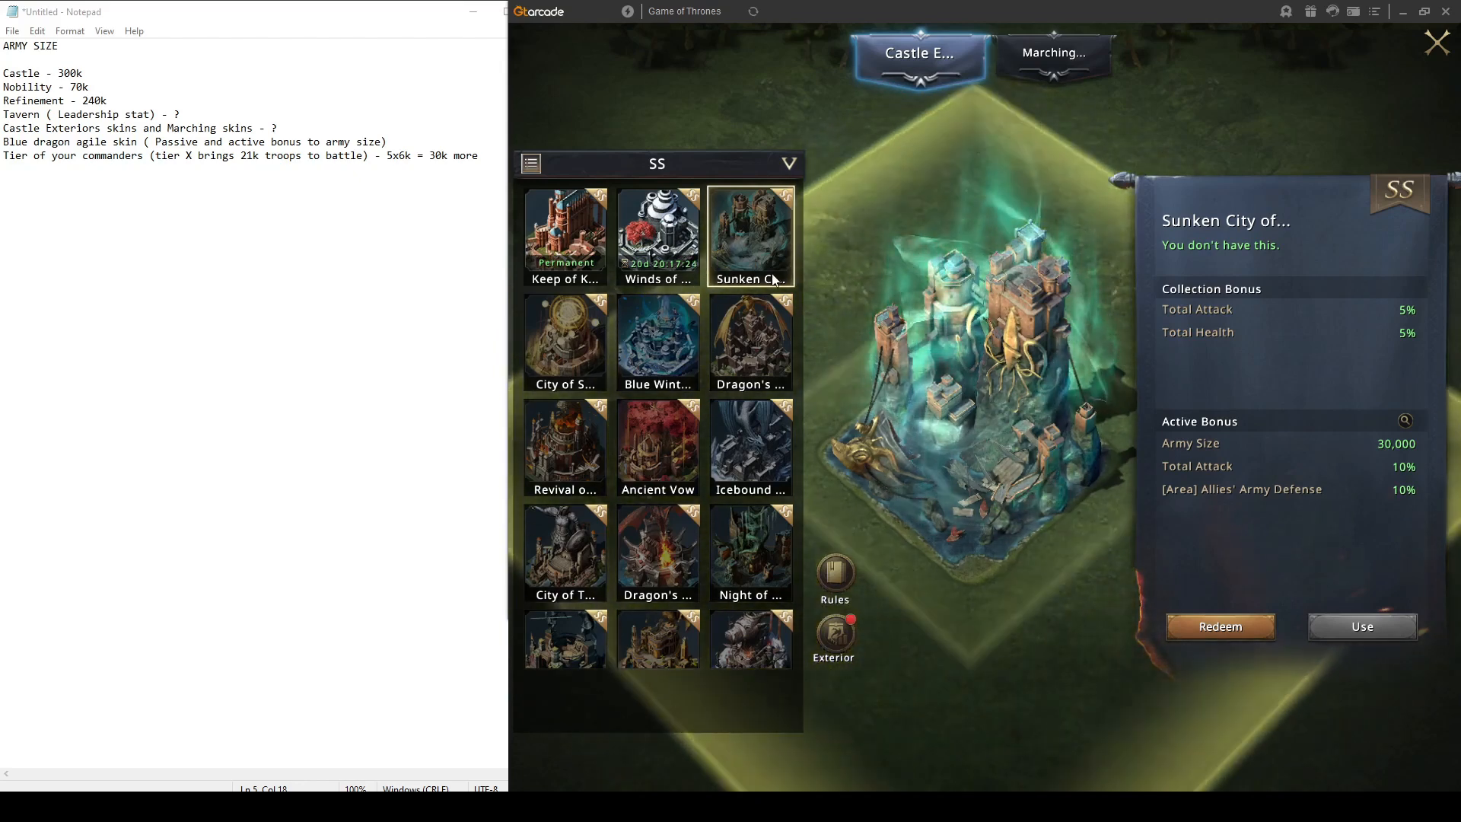
pyautogui.moveTo(1313, 460)
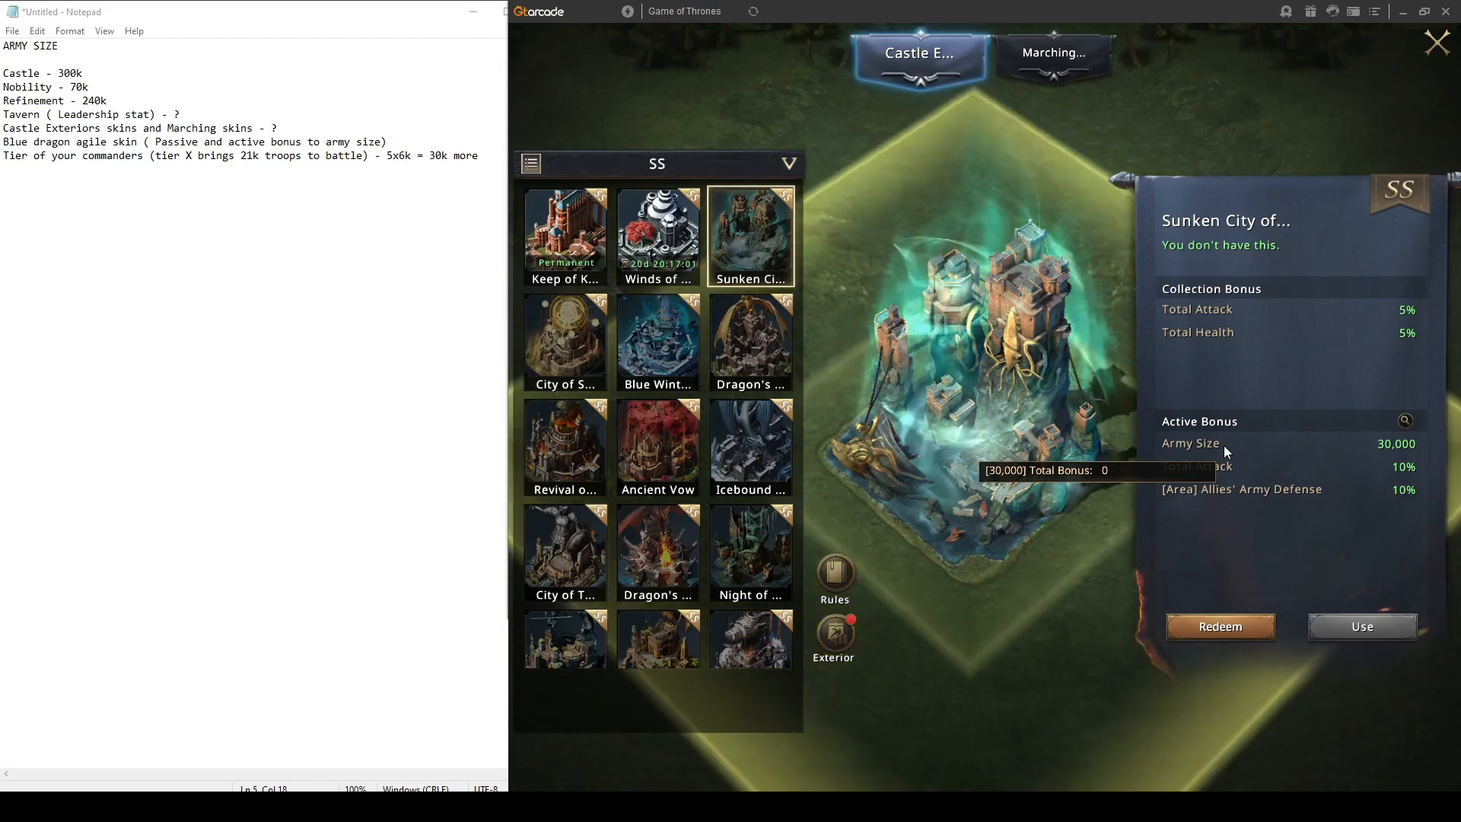
# Preview the Icebound Keep and another SS castle exterior with their +10,000 army size bonuses
pyautogui.click(564, 233)
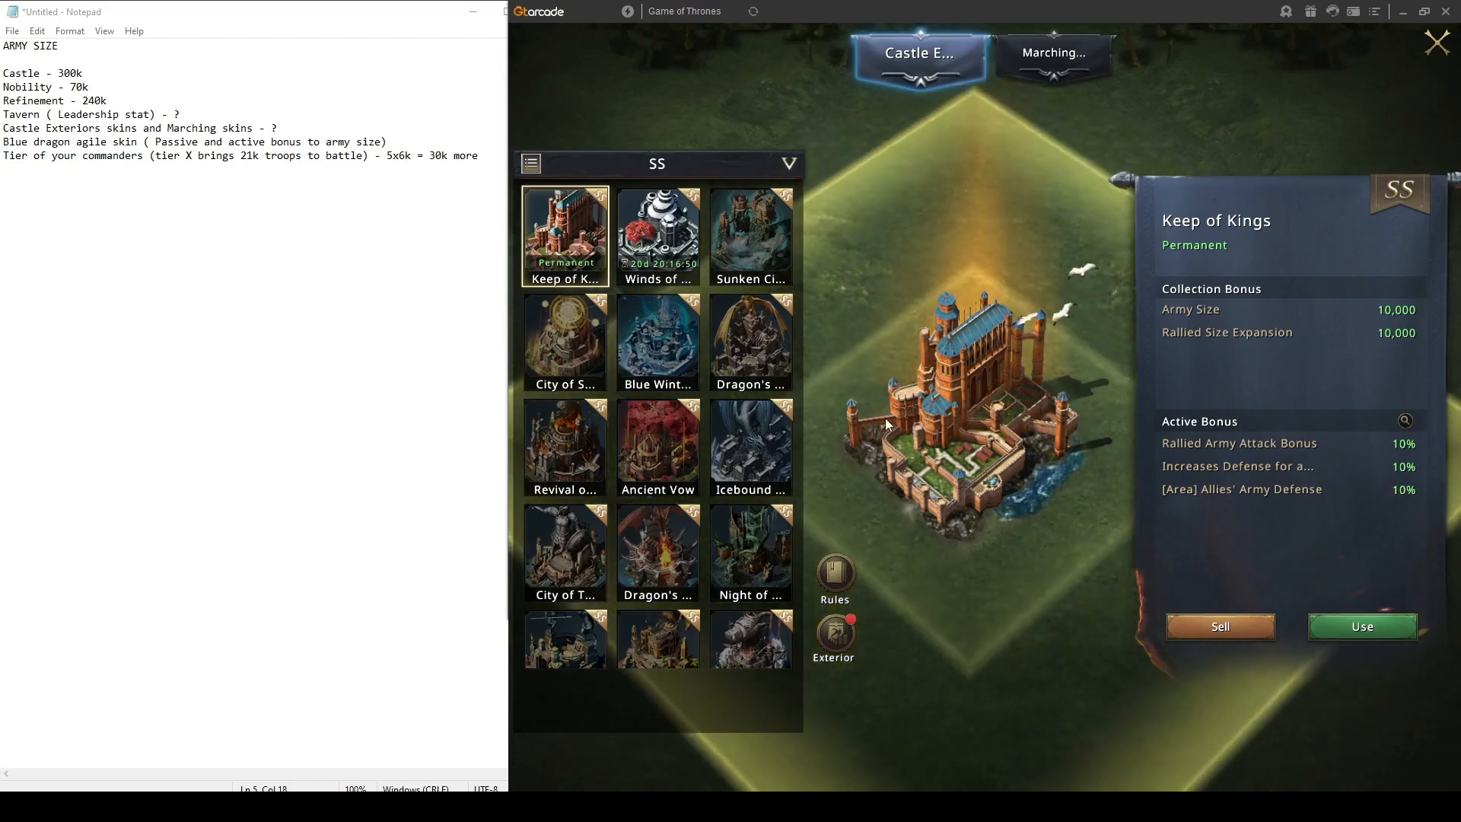
pyautogui.click(750, 446)
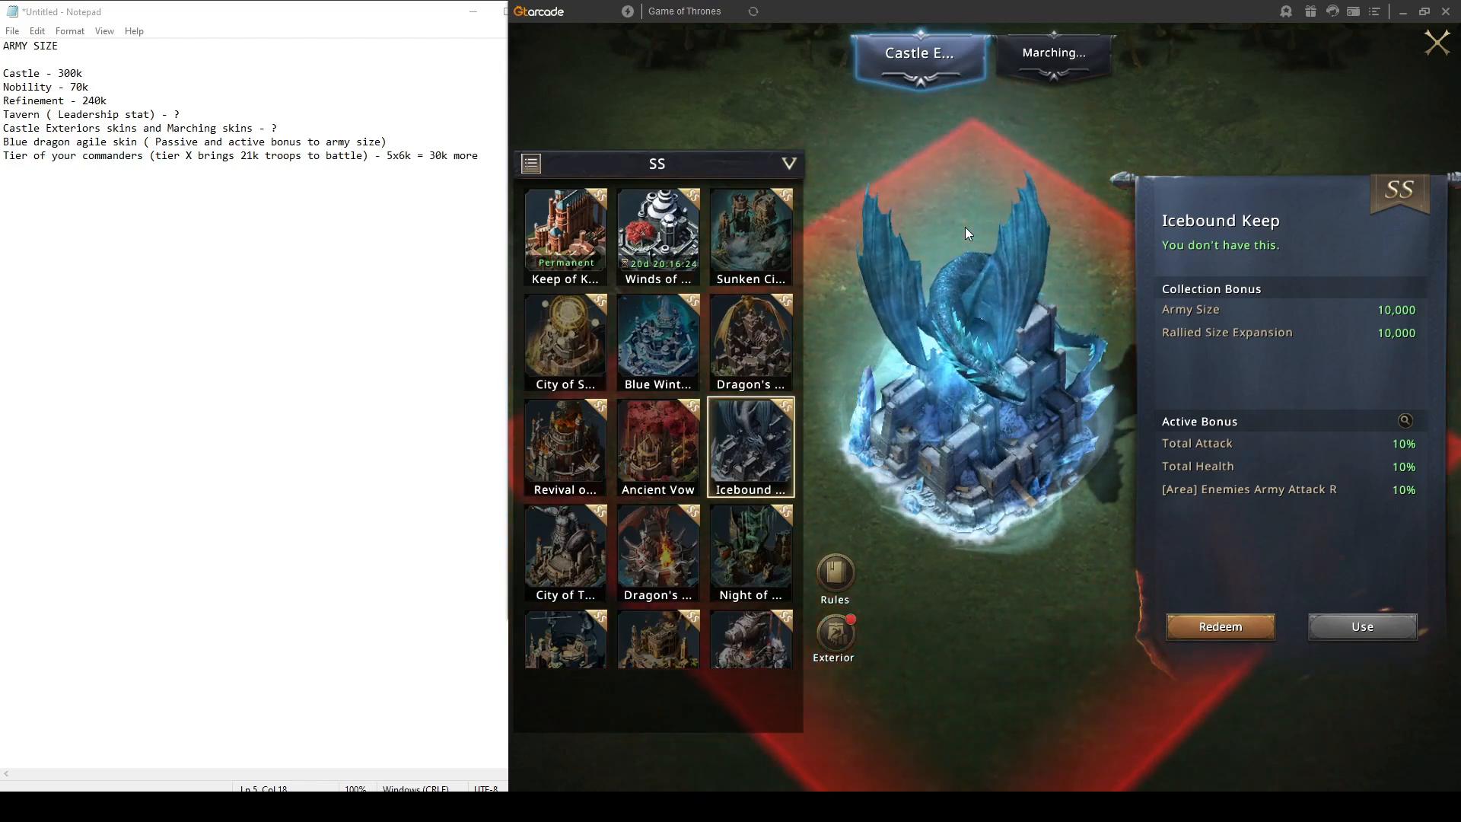
pyautogui.click(1053, 52)
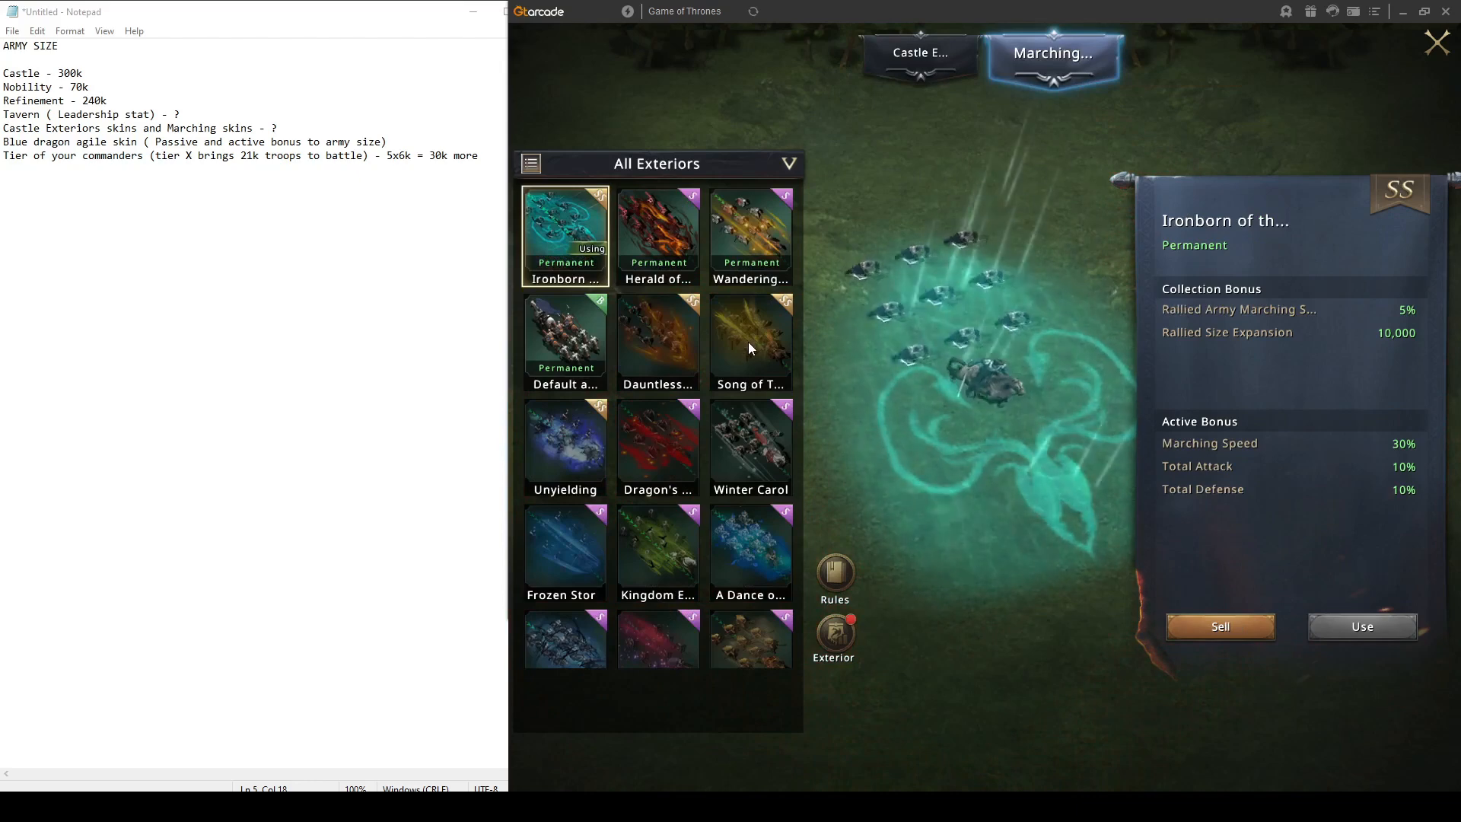
# Preview Dauntless Warrior, Sun Breaker, Winter Carol, Dragon's Rage, Song of Triumph, Fearless and one more marching skin's bonuses
pyautogui.click(658, 338)
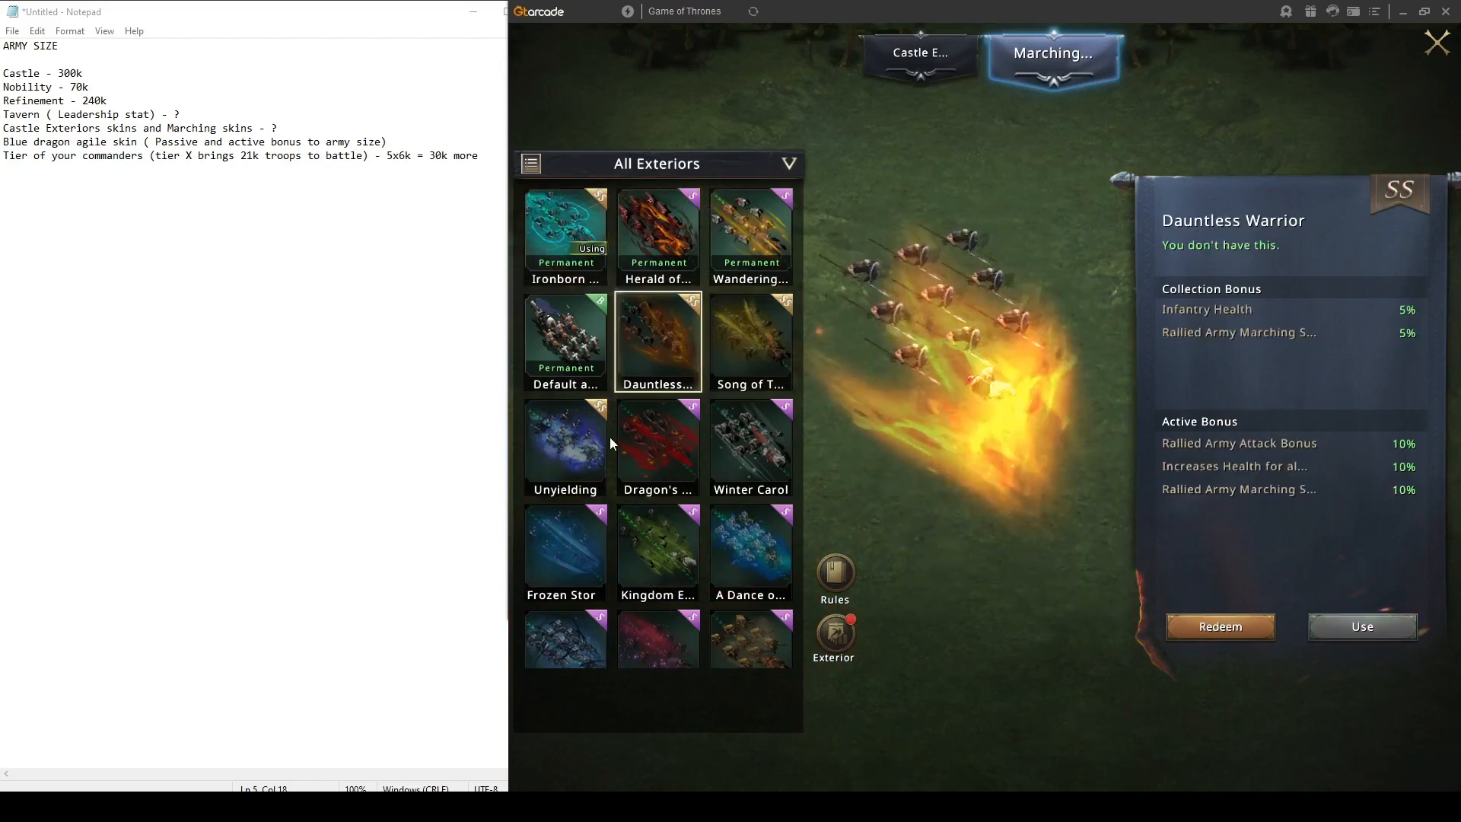
pyautogui.click(563, 549)
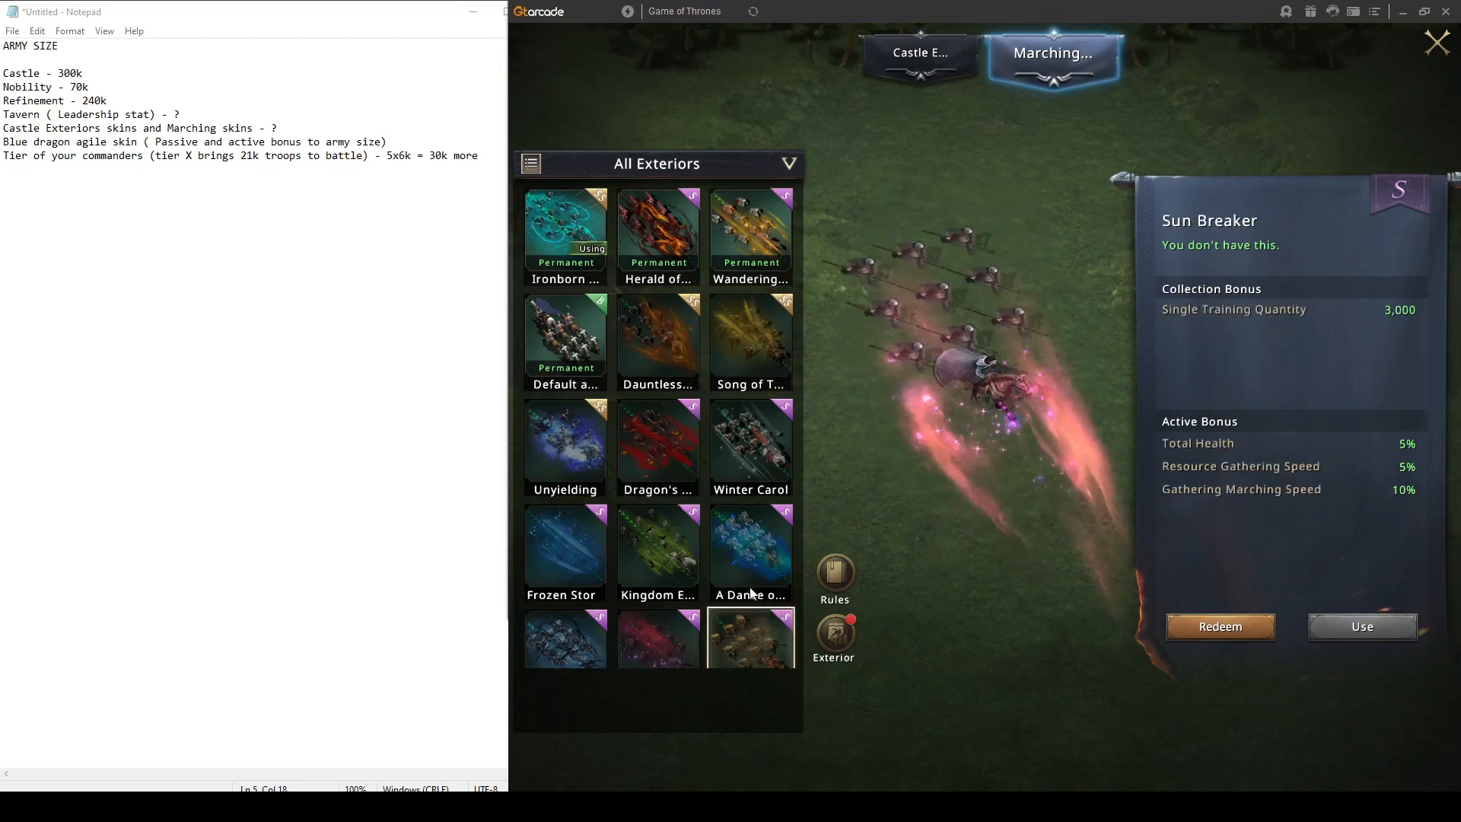
pyautogui.click(751, 445)
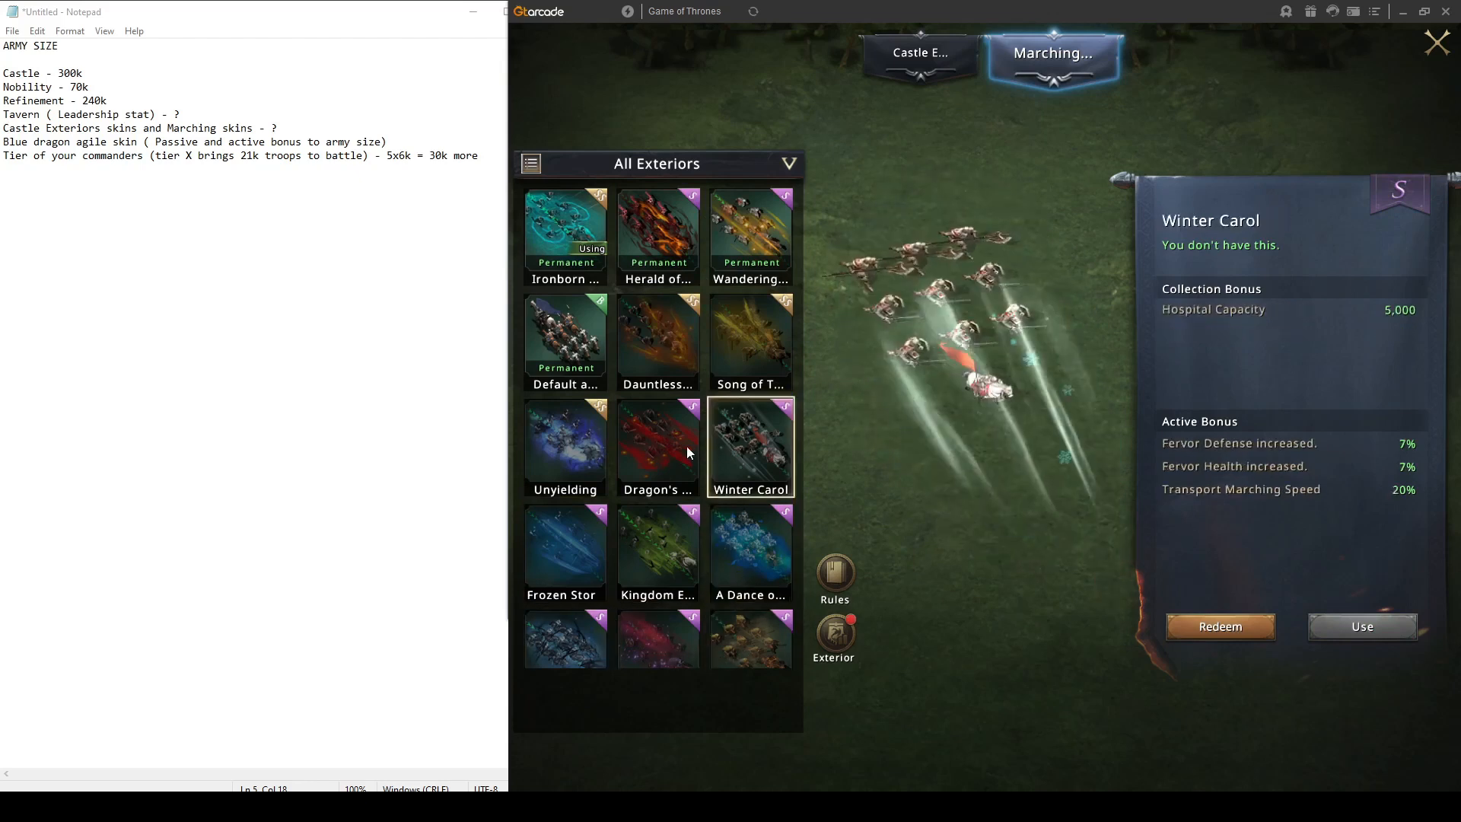
pyautogui.click(657, 446)
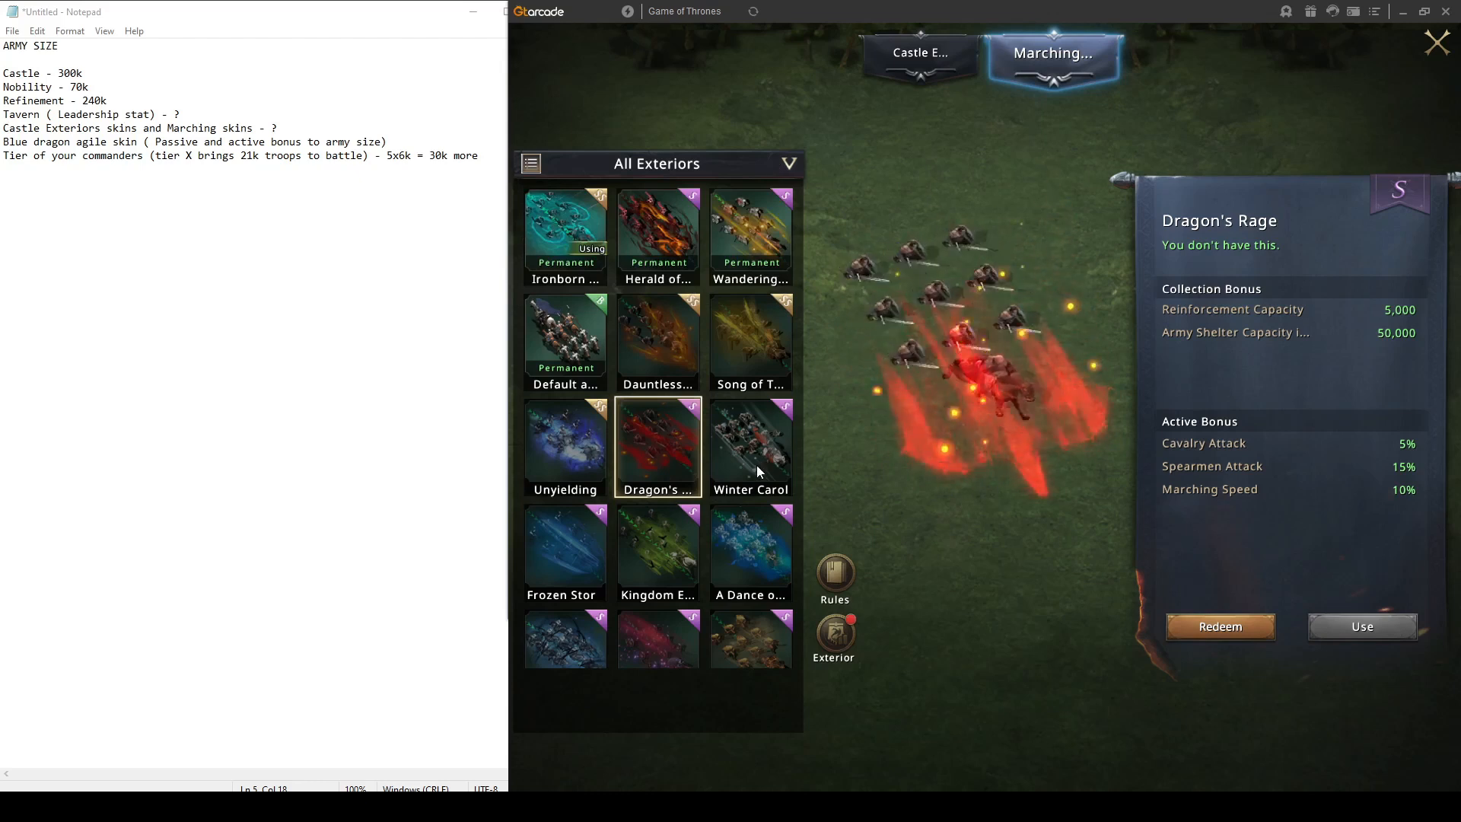
pyautogui.click(750, 340)
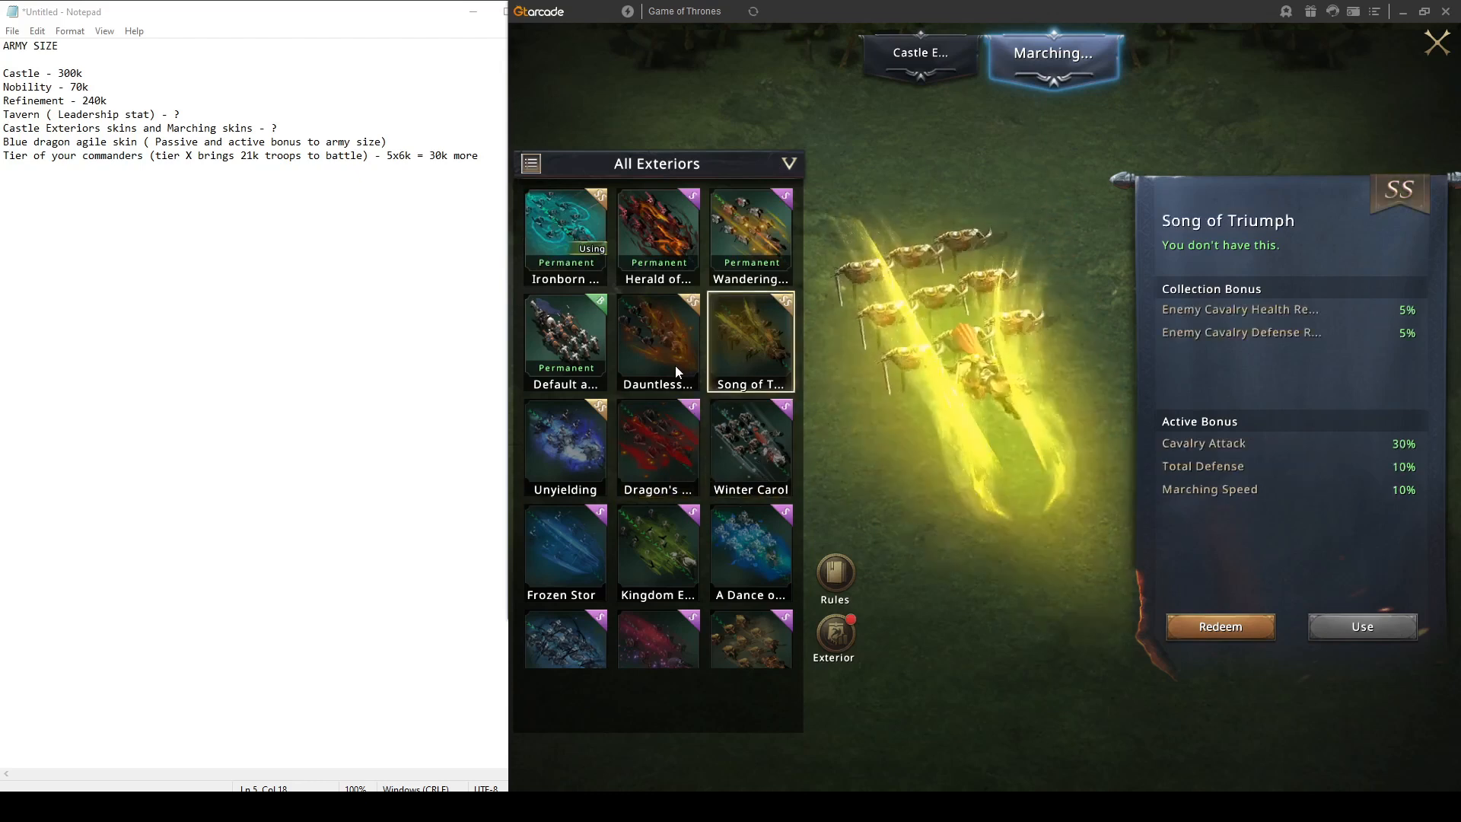
pyautogui.click(563, 340)
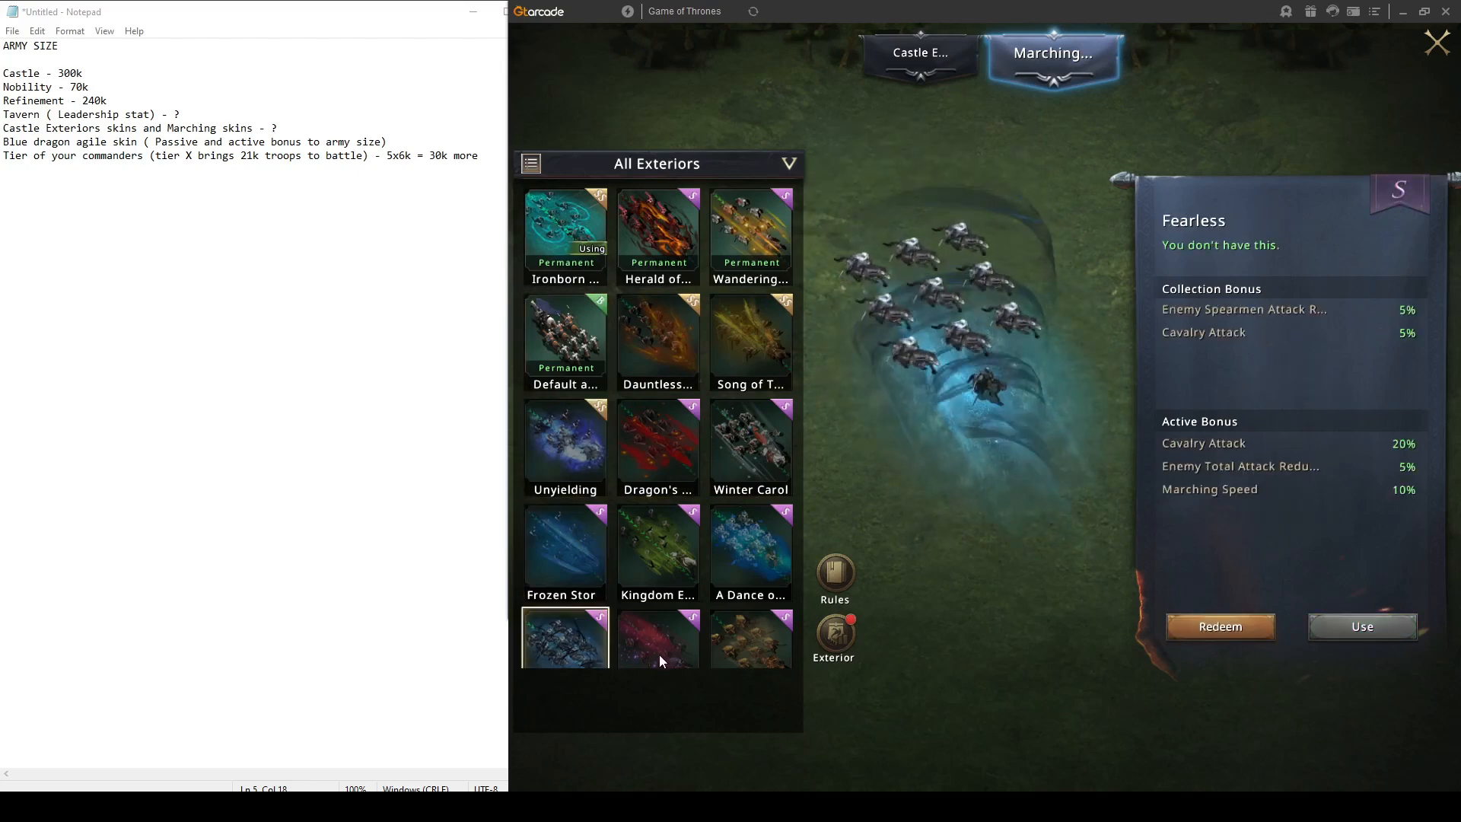
pyautogui.click(565, 615)
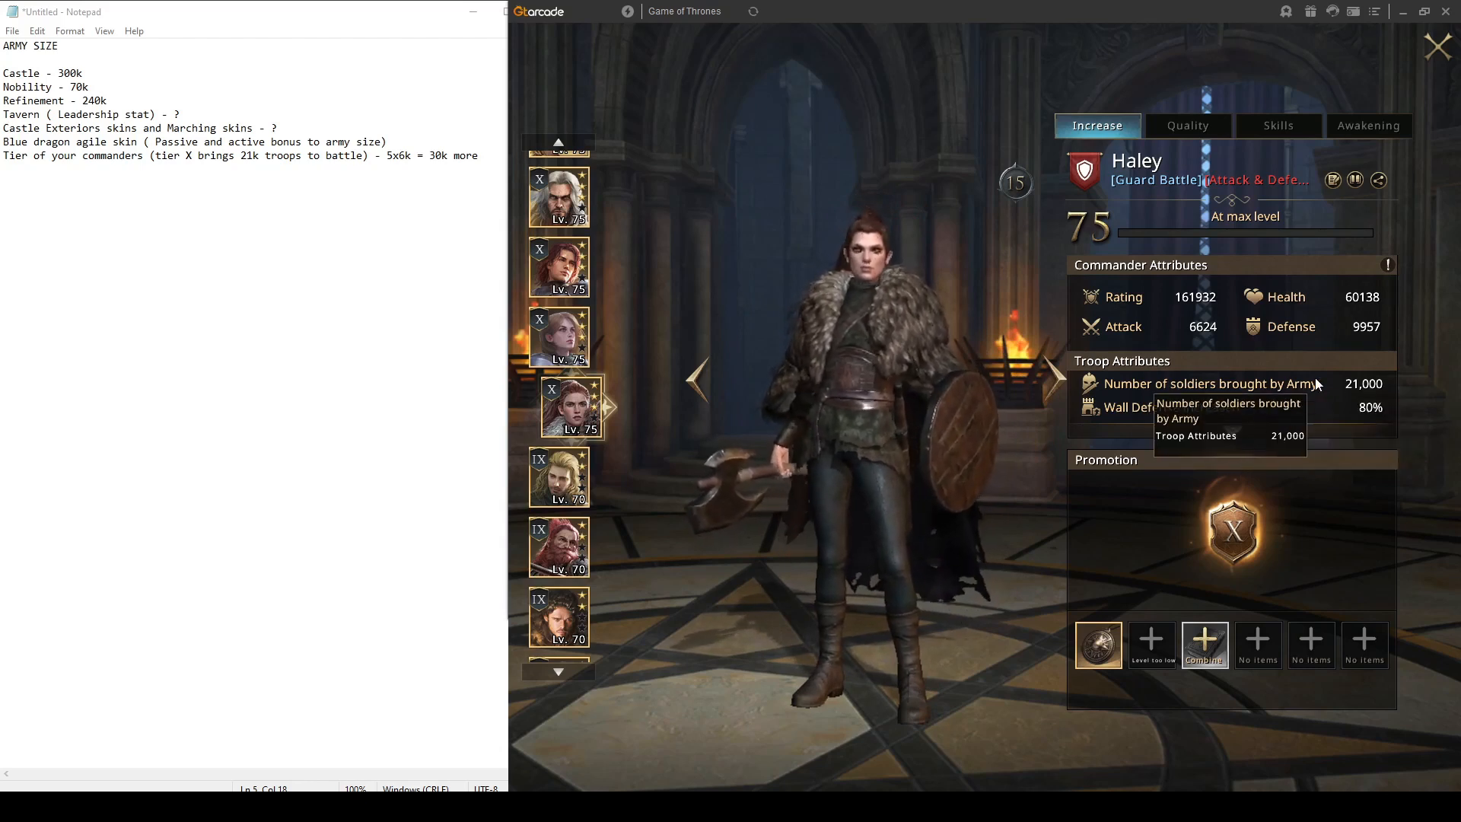
pyautogui.moveTo(771, 391)
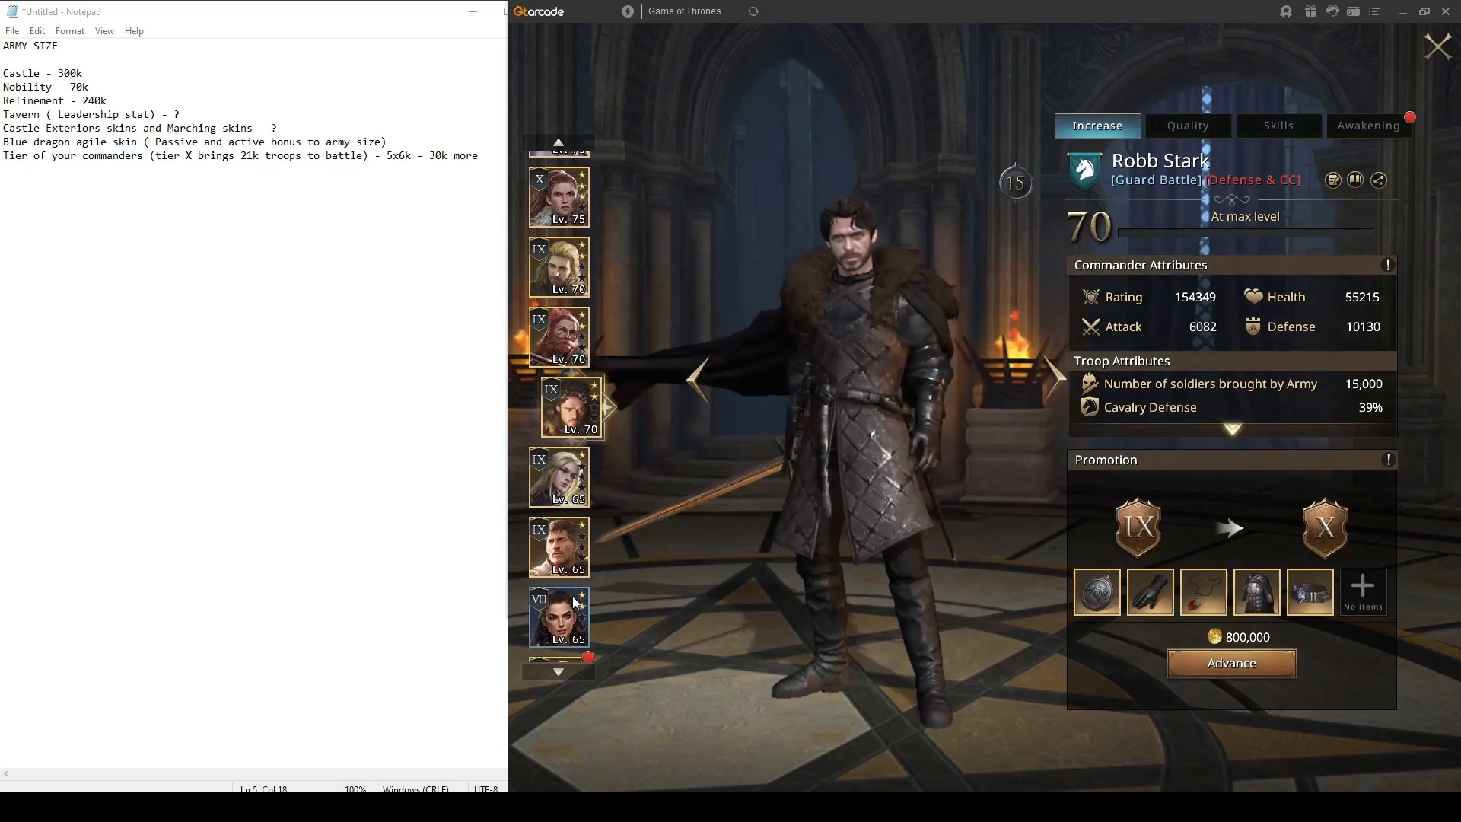
# Check another commander's soldiers brought and select the corrected 50k total in the notes
pyautogui.click(569, 408)
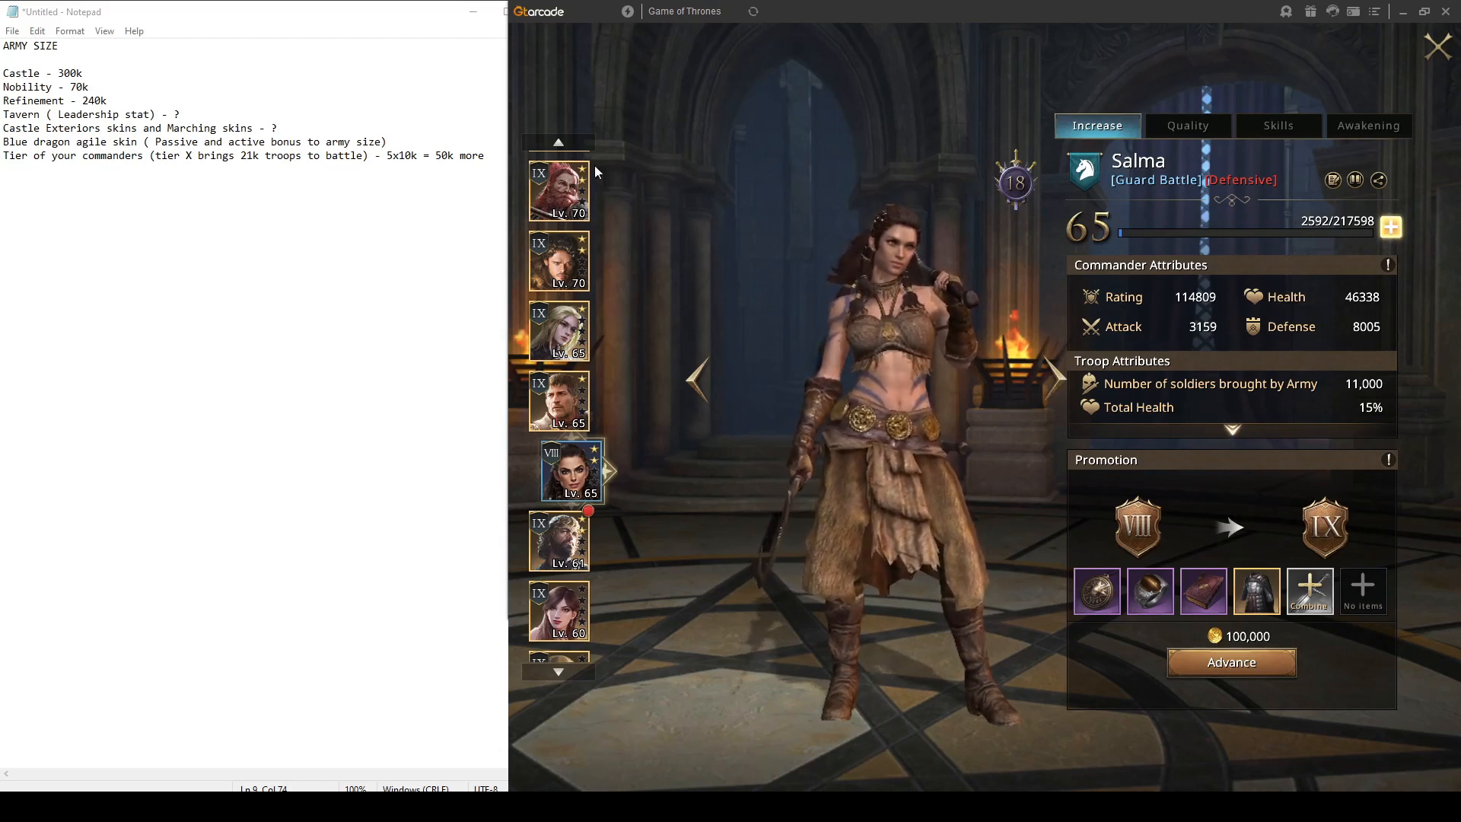
pyautogui.doubleClick(457, 156)
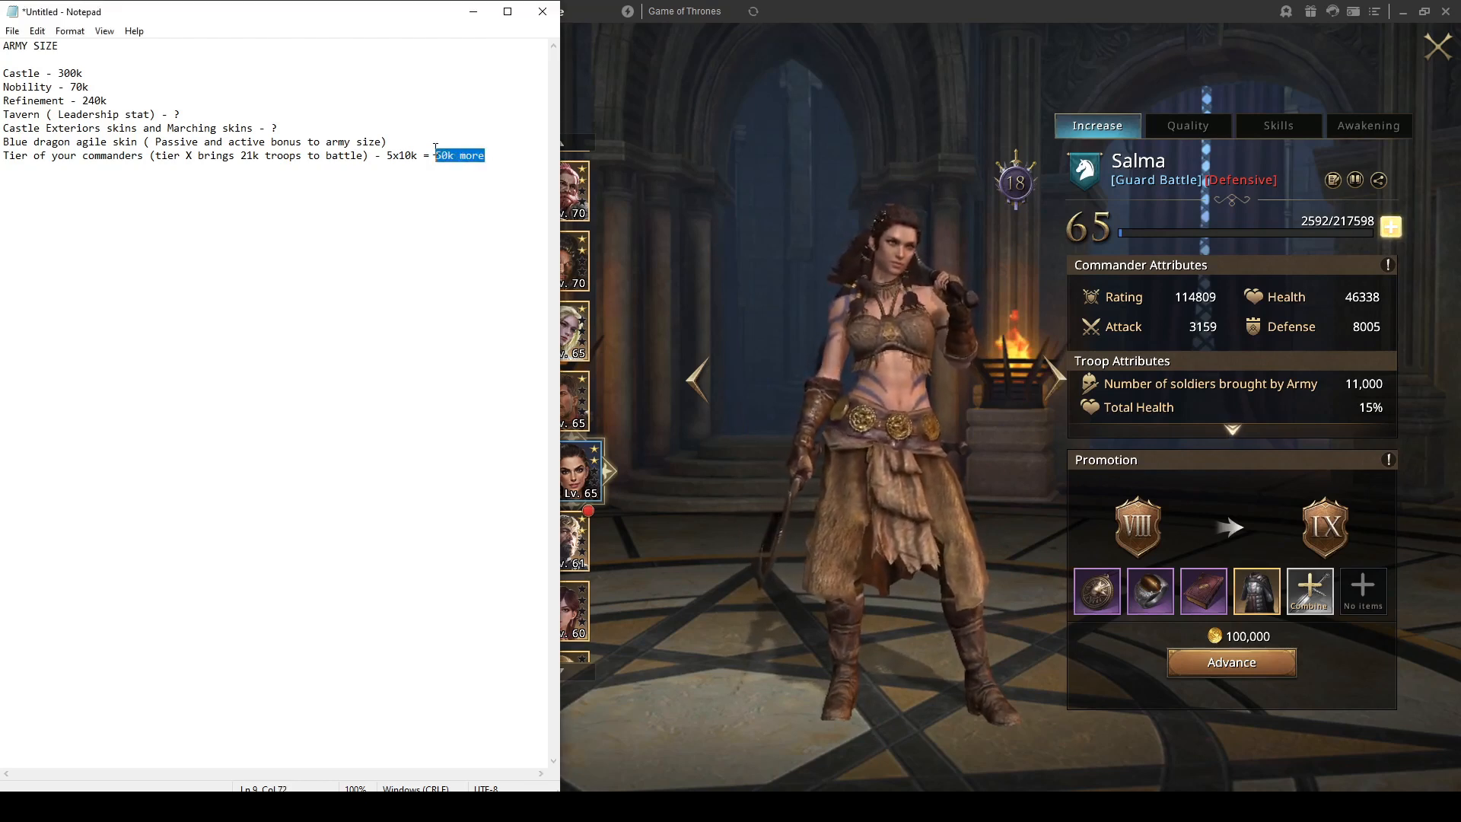